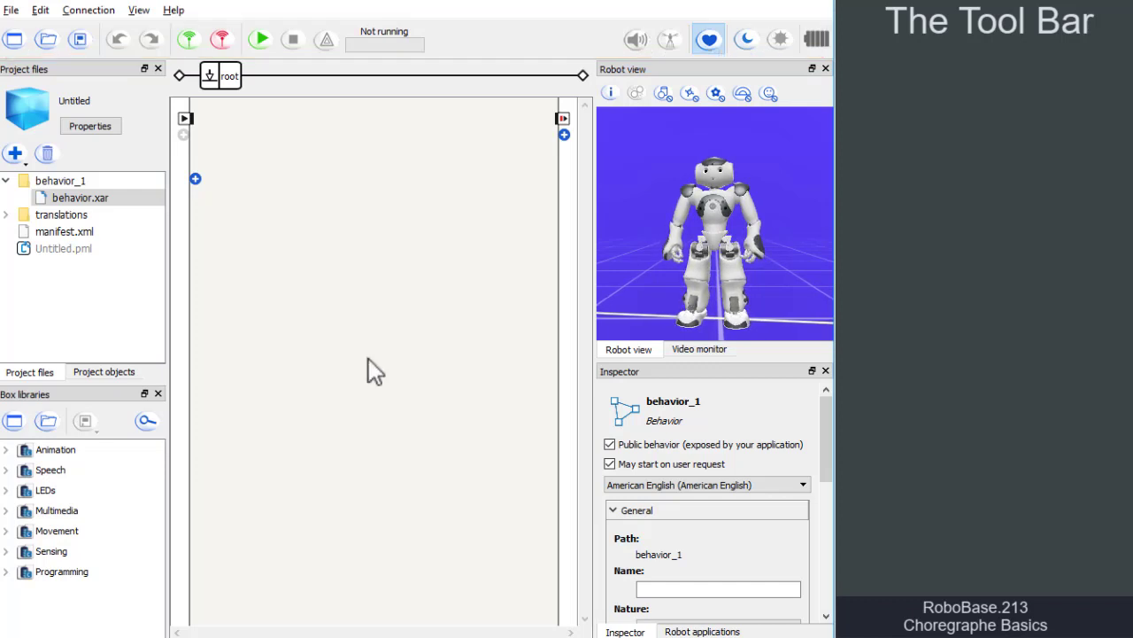
{"action": "mouse_move", "coordinate": [57, 73]}
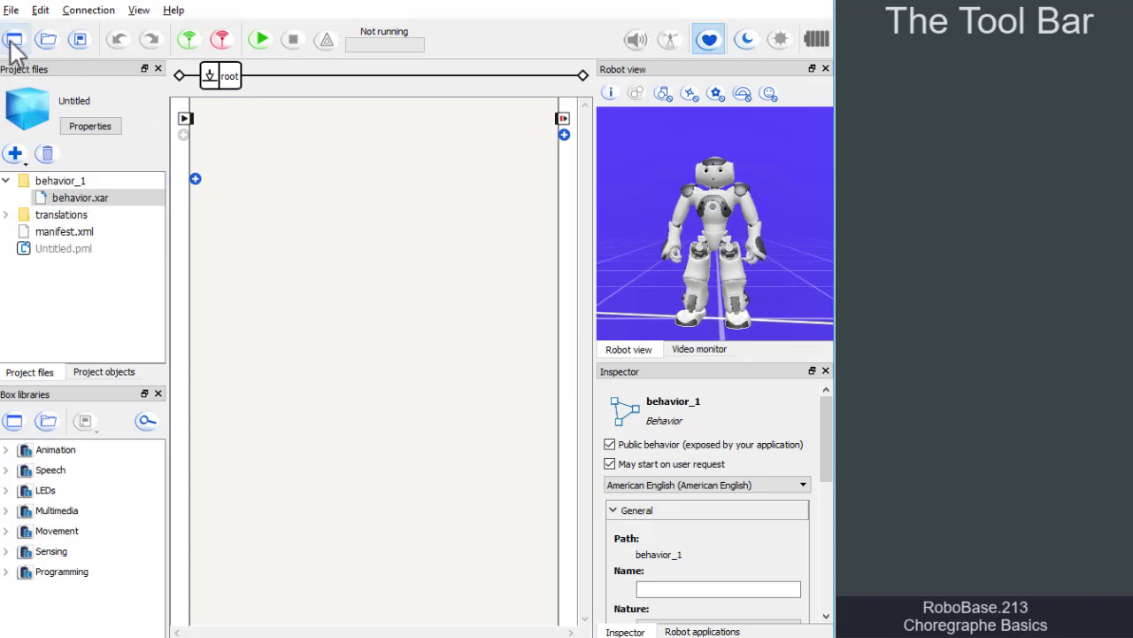
{"action": "mouse_move", "coordinate": [80, 39]}
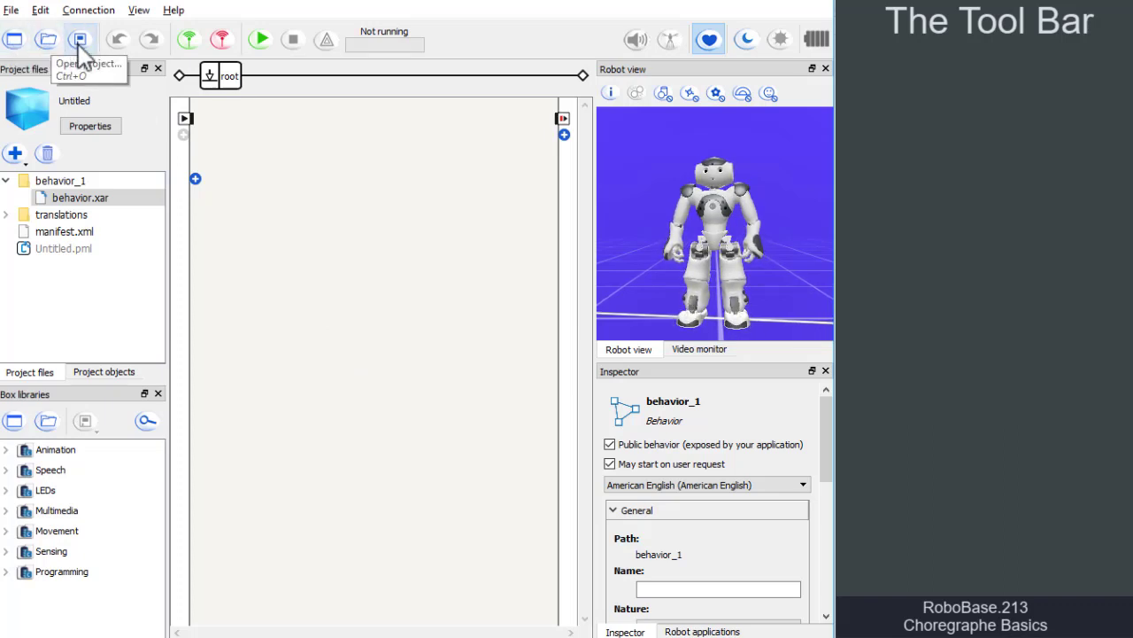